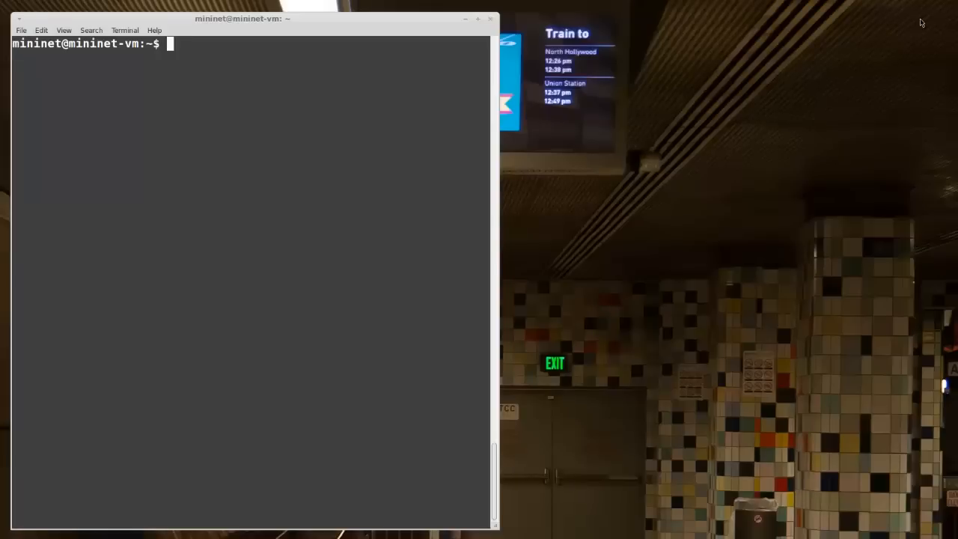
- Start the default network with sudo mn, dump its nodes and addresses, then exit Mininet
type("sudo mn")
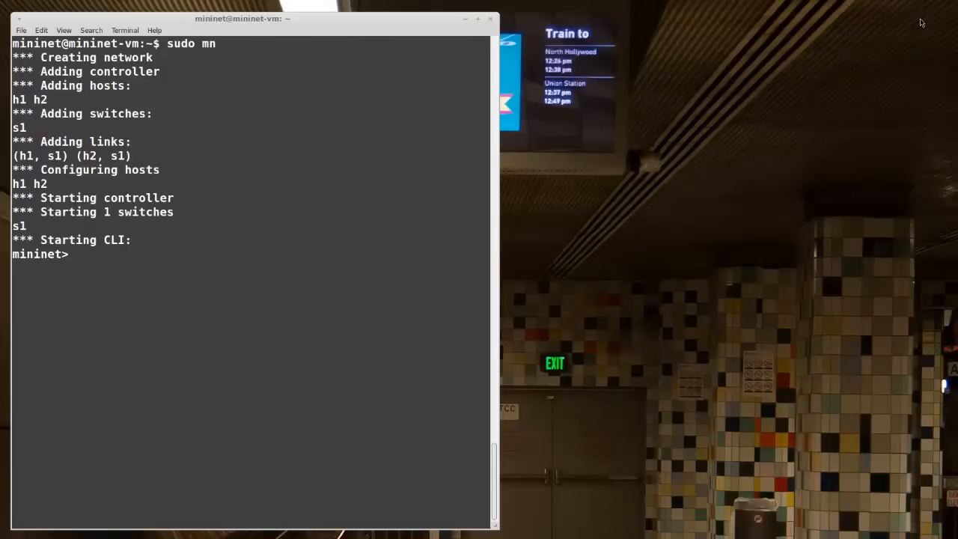
type("dump")
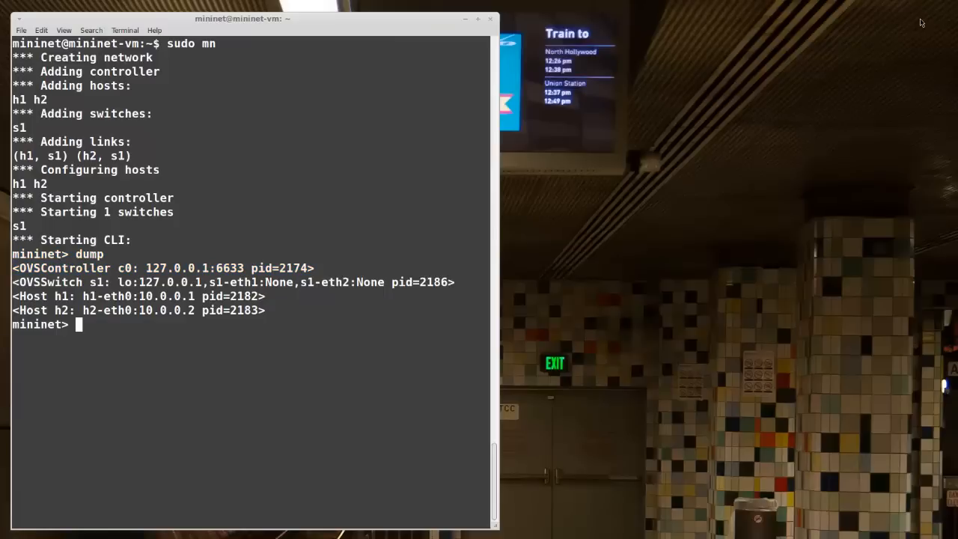
type("exit")
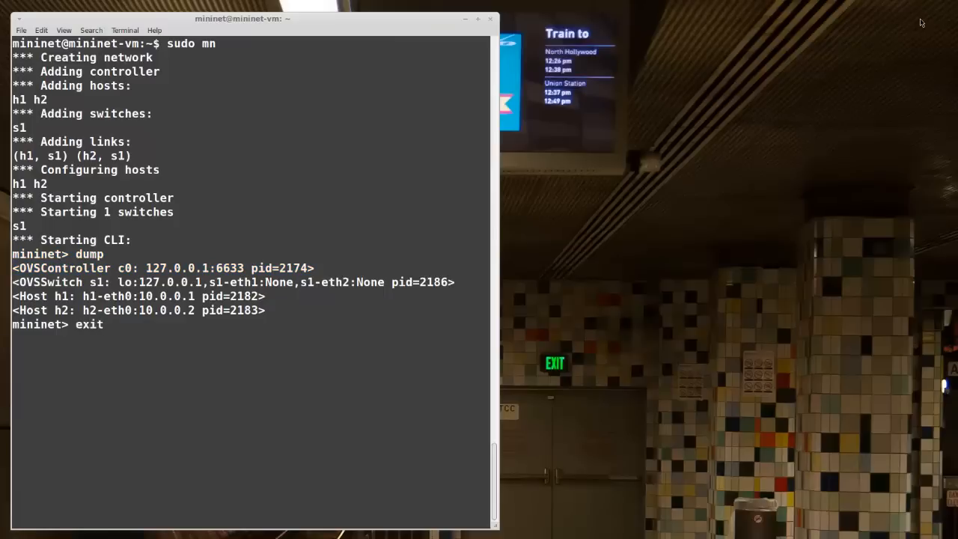
key("Return")
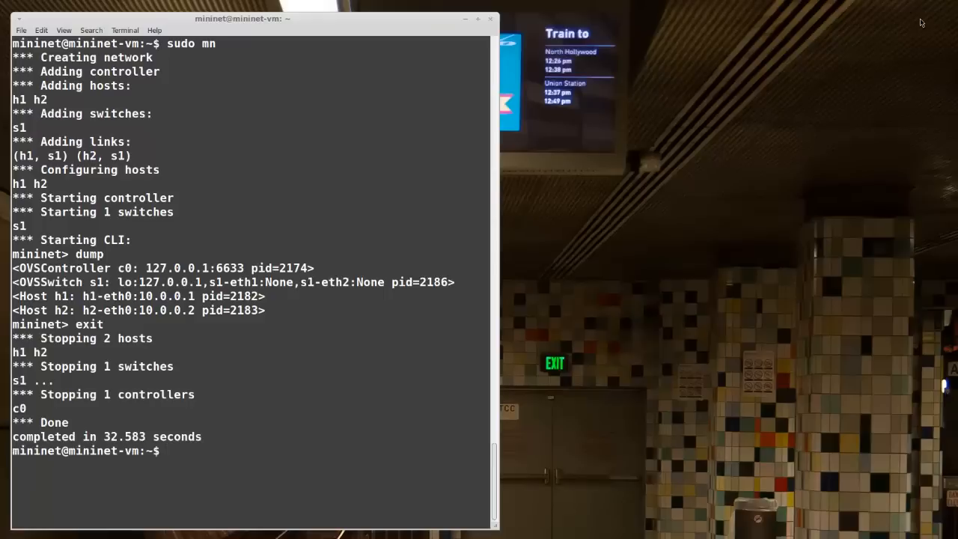
- Run sudo mn -c to clean up leftover Mininet processes, links and temporary files
type("sudo mn -")
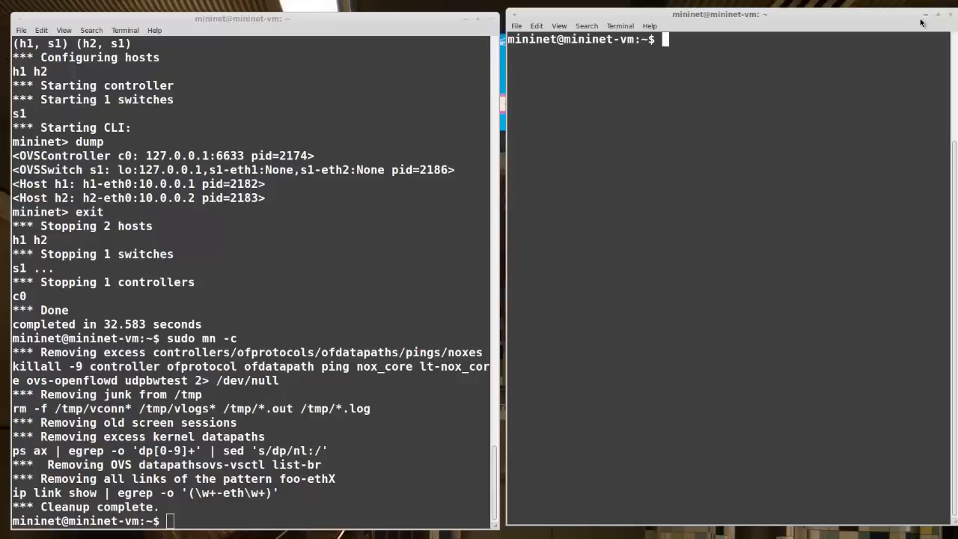
- Move into the floodlight directory in the second terminal
type("c")
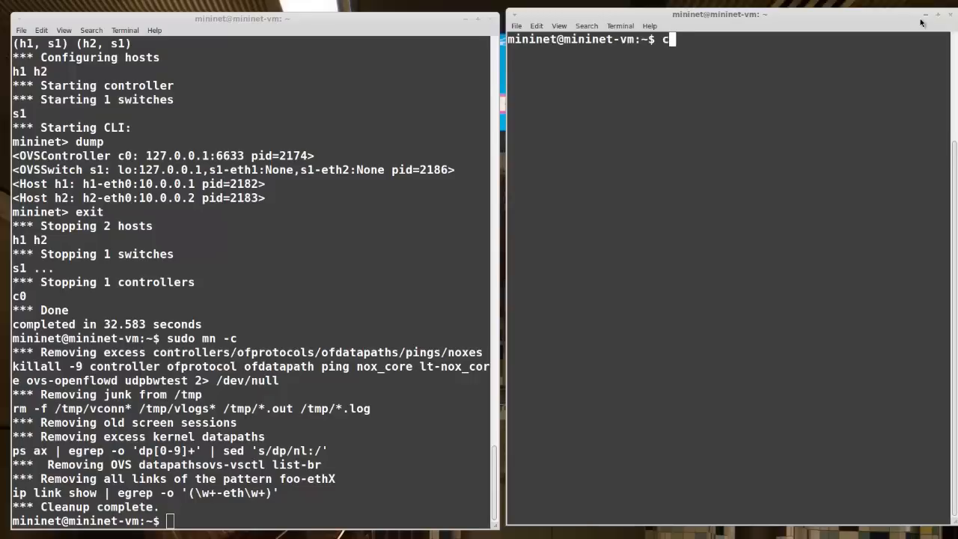
type("d")
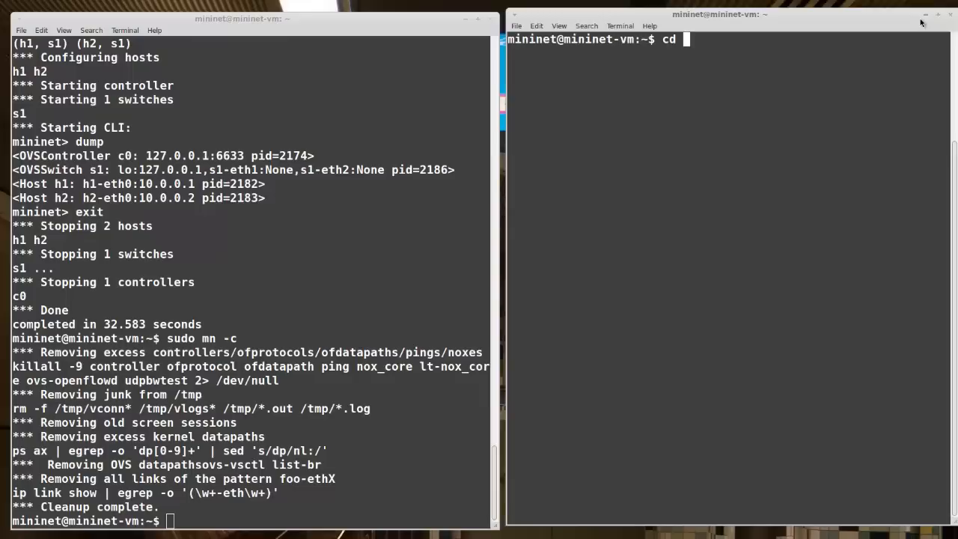
type("floodlight")
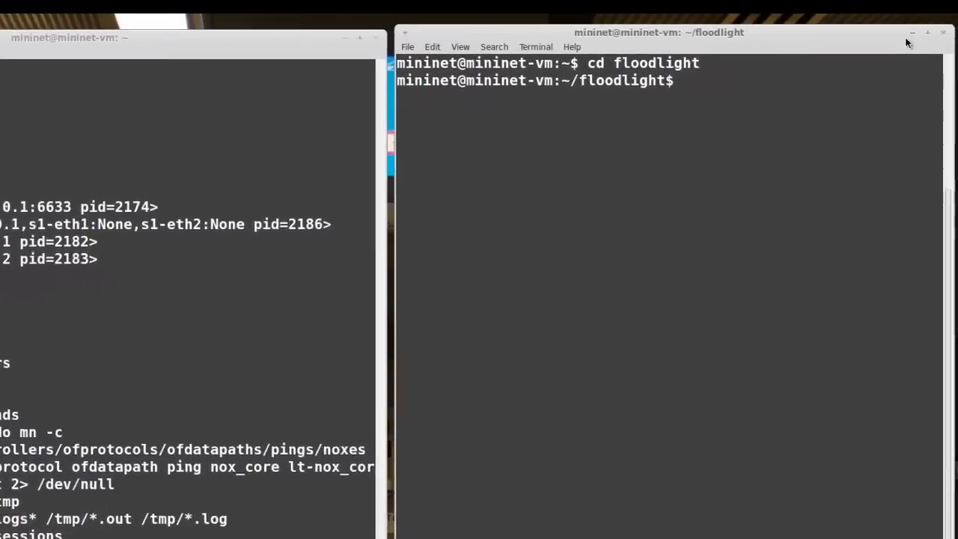
- Launch the Floodlight controller with java -jar target/floodlight.jar
type("java -jar tar")
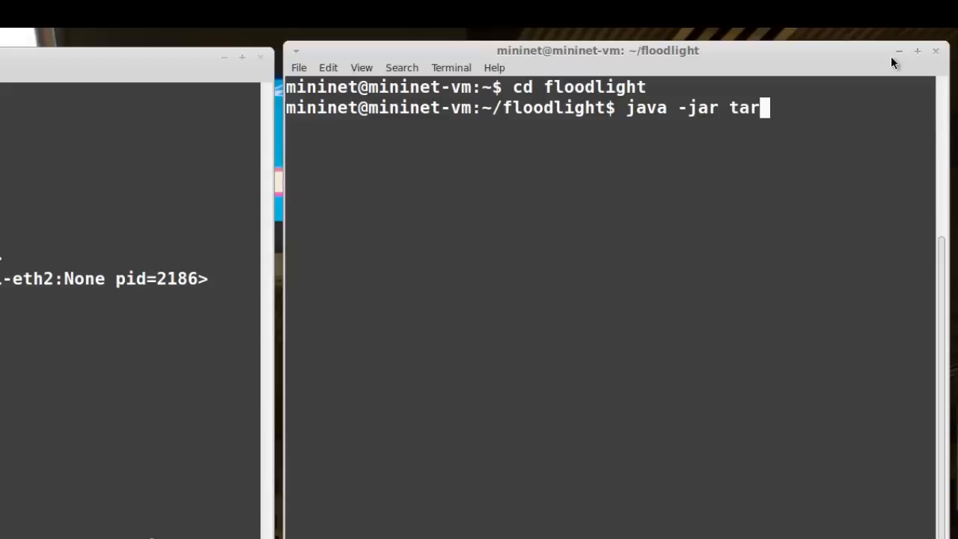
type("get/fl")
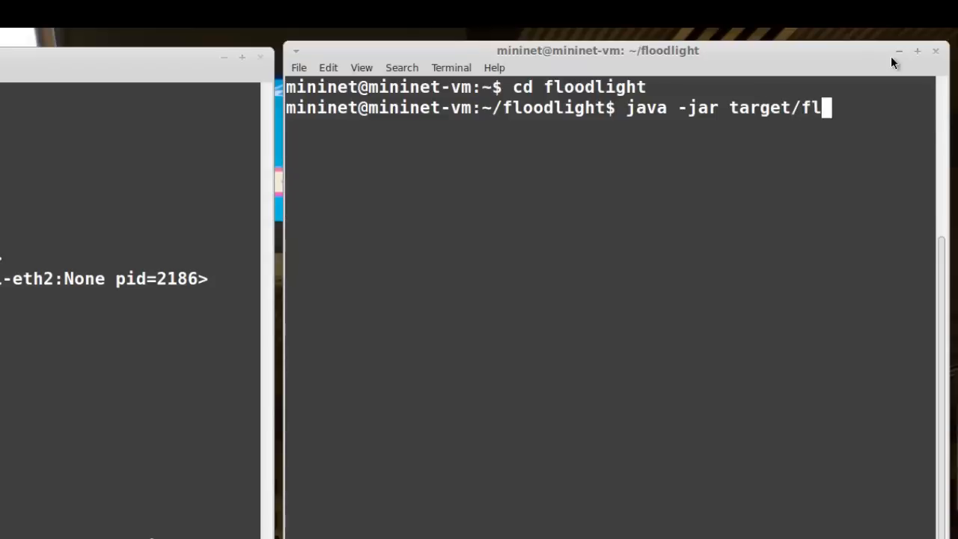
type("oodlight.")
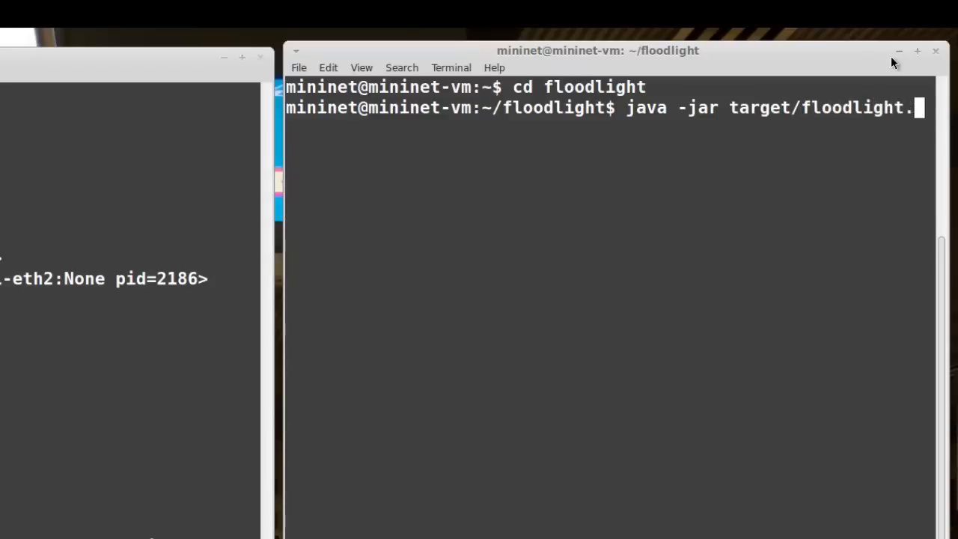
key("Return")
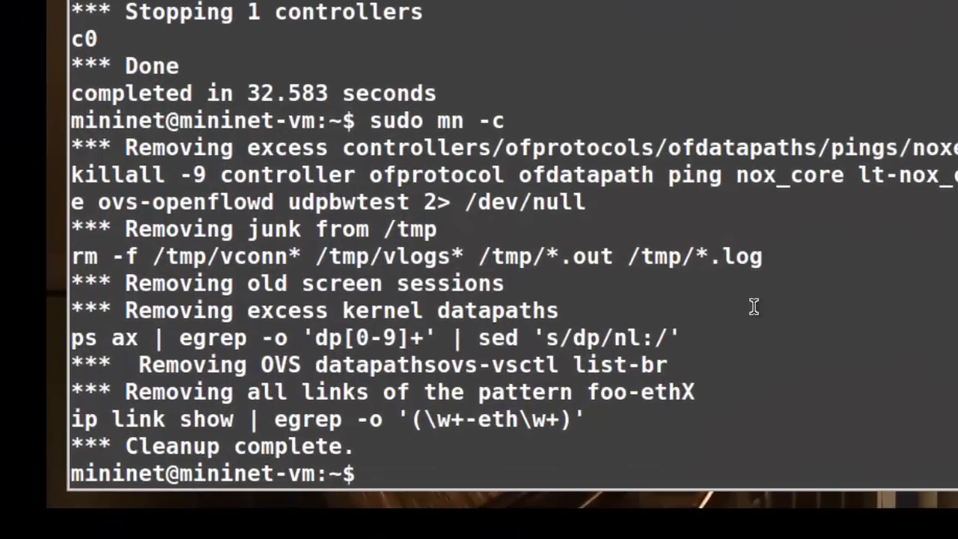
- Run sudo mn --controller=remote to build the two-host network under Floodlight
type("s")
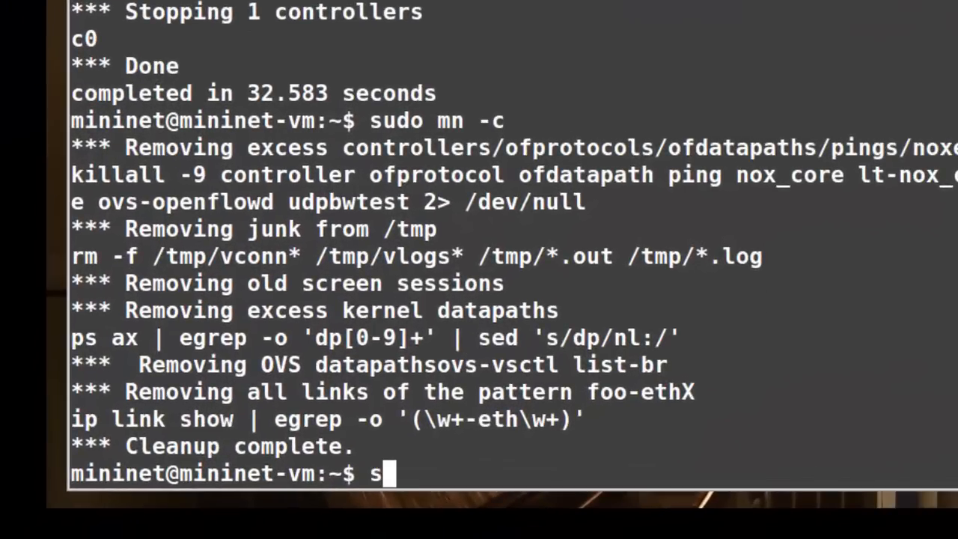
type("udo mn")
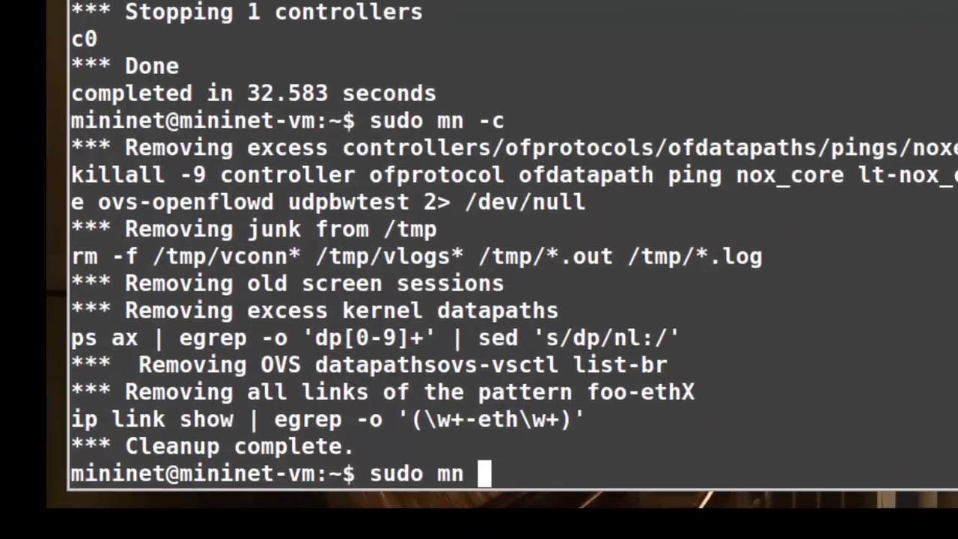
type("--con")
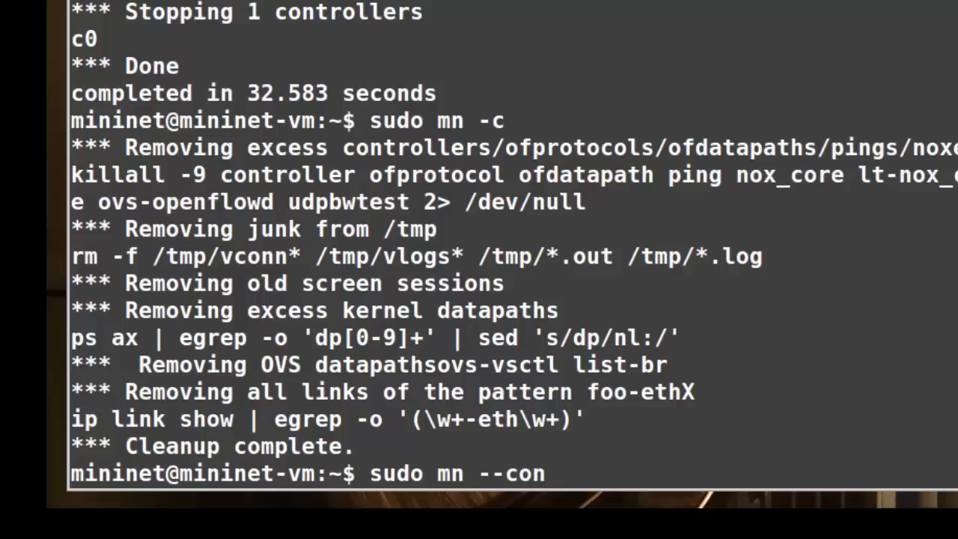
type("troller")
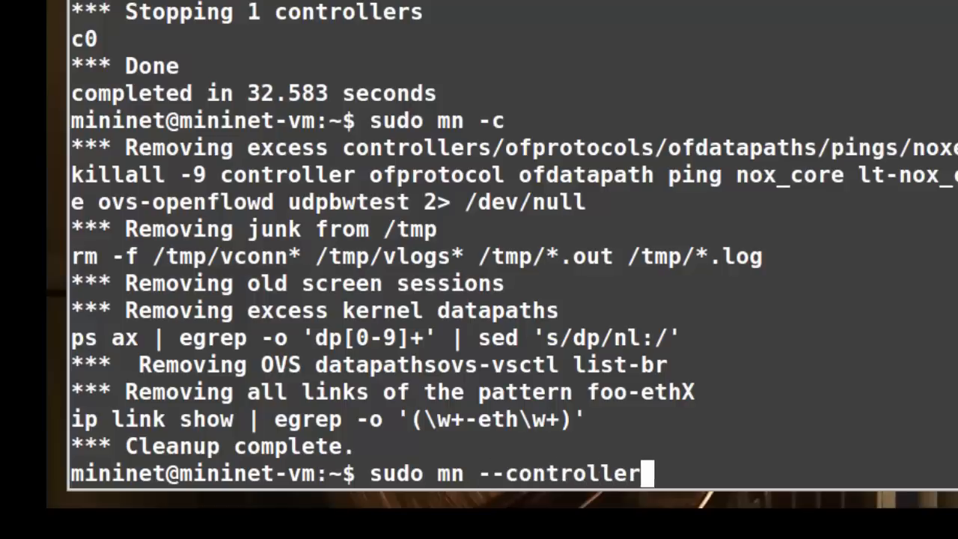
type("=remote")
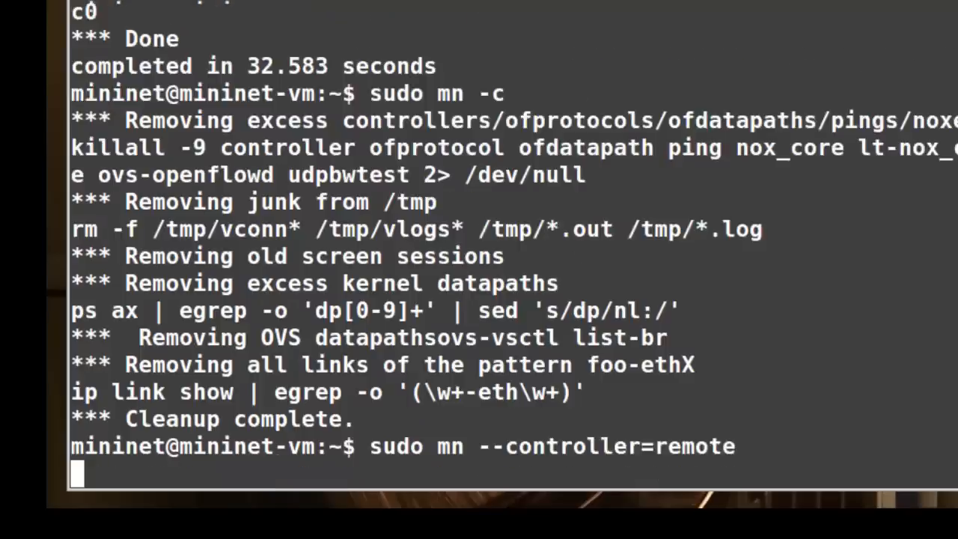
key("Return")
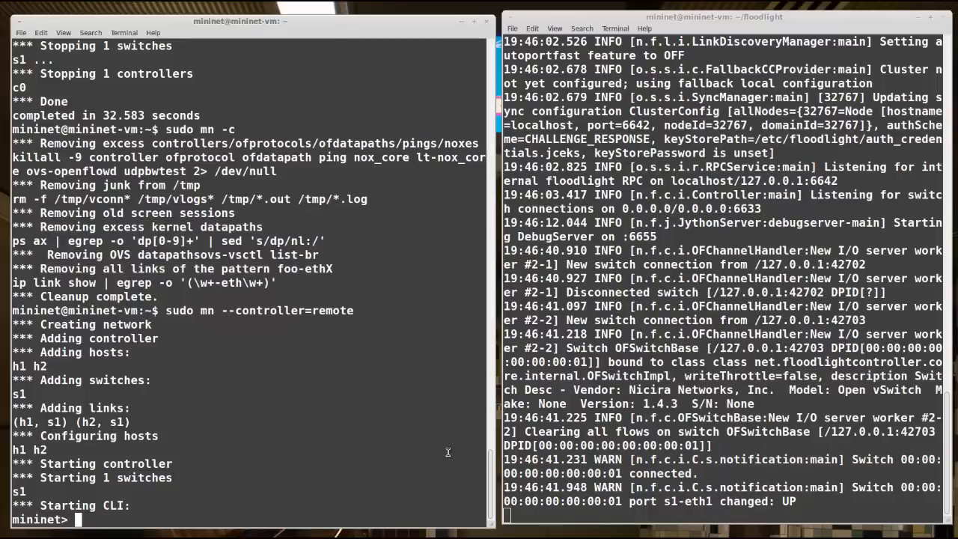
- Run pingall with Floodlight up (all succeed), then again after stopping it (100% dropped)
type("pi")
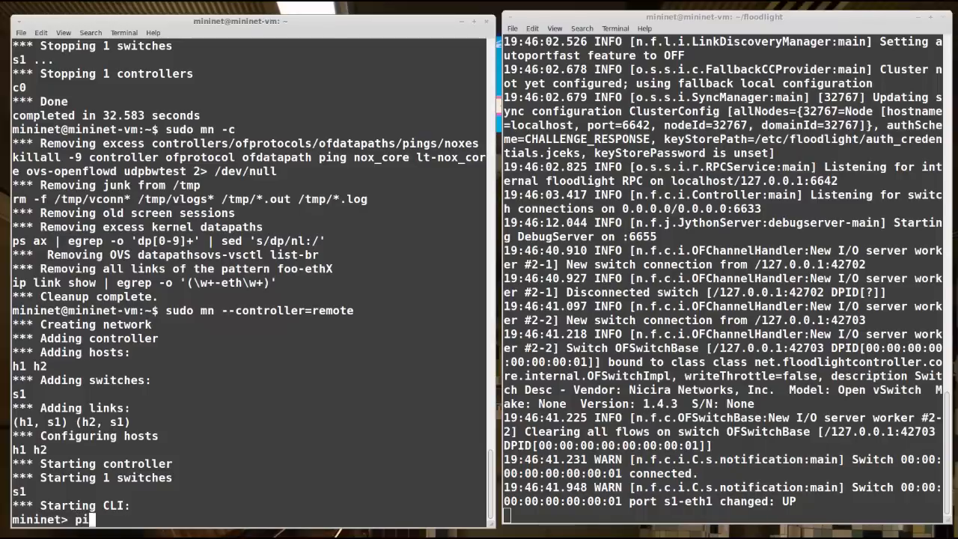
type("ngall")
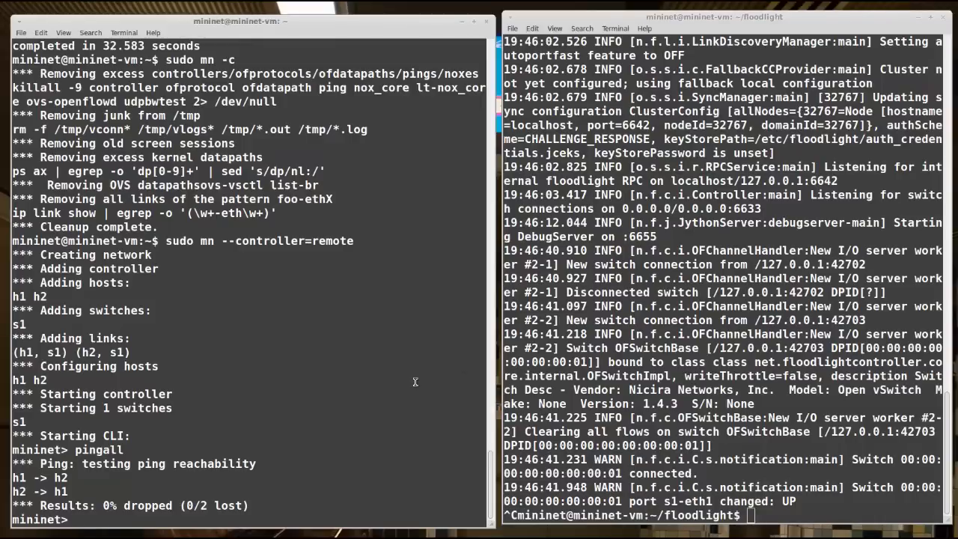
type("pingall")
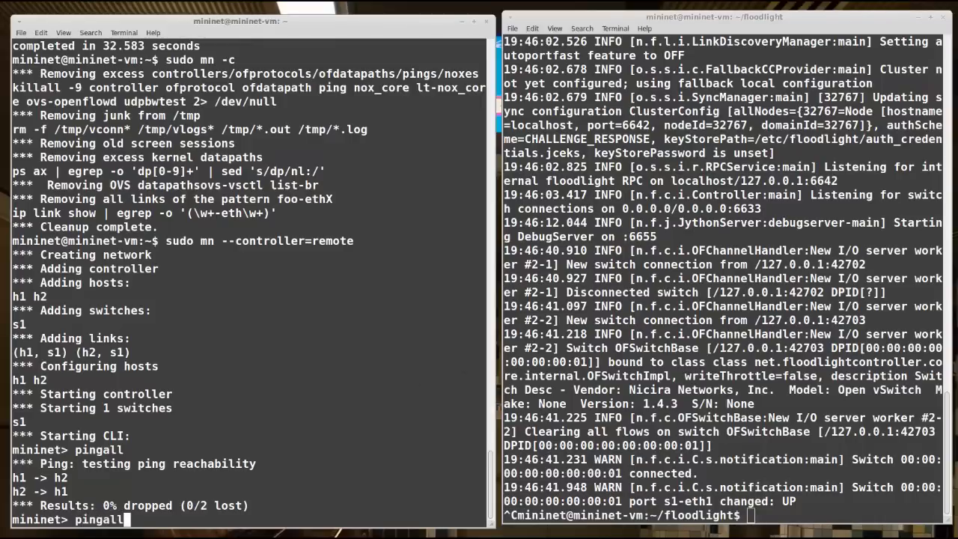
key("Return")
type("exit")
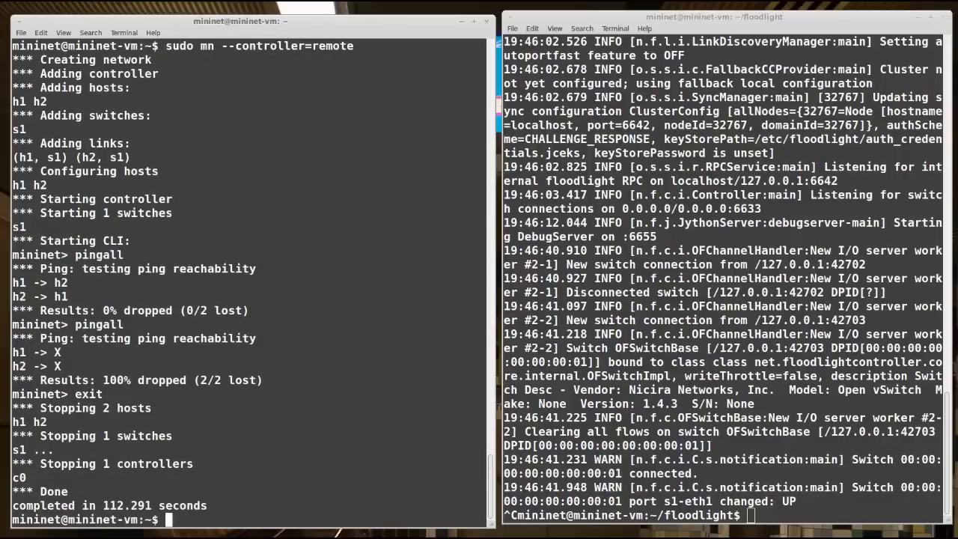
- Run sudo mn -c, log out of the Floodlight session, and switch to the other VM's terminal
type("sudo mn -c")
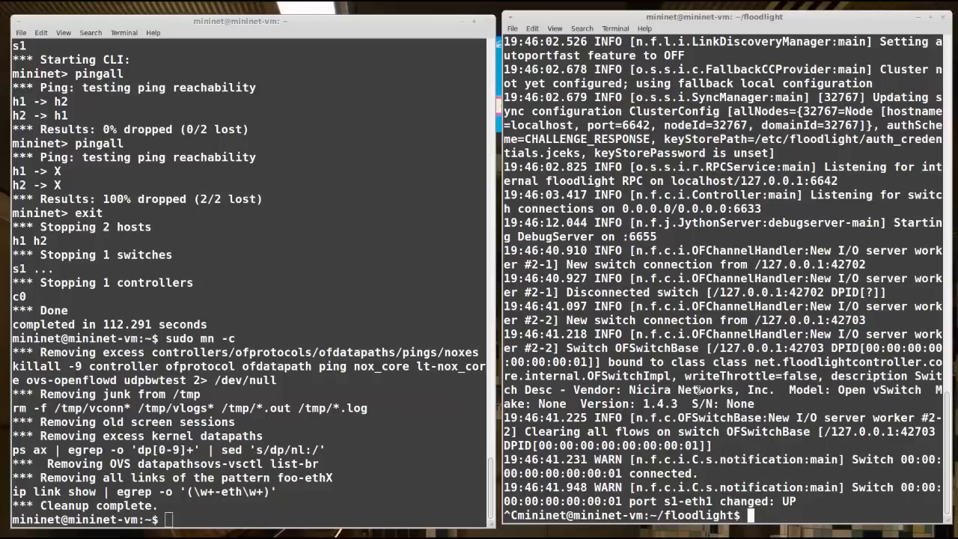
type("exit")
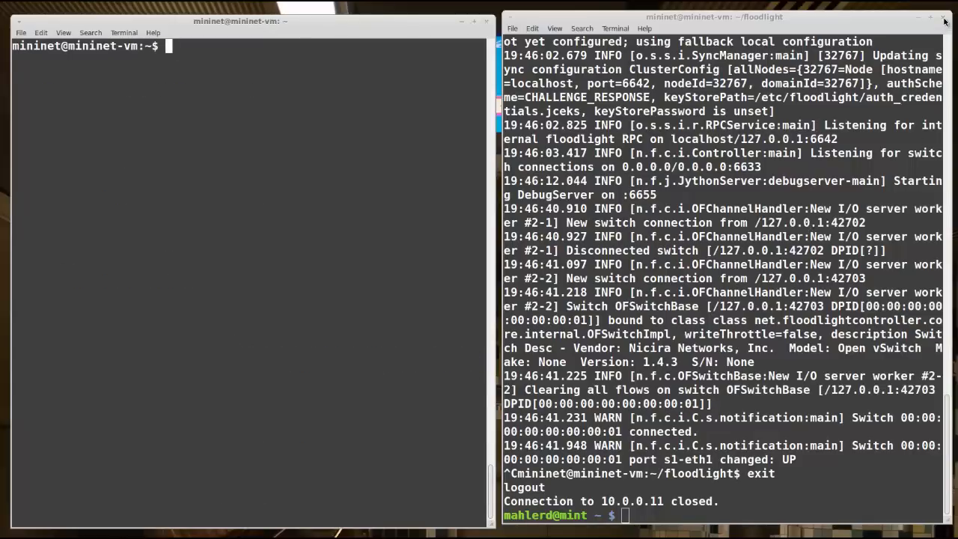
left_click(943, 17)
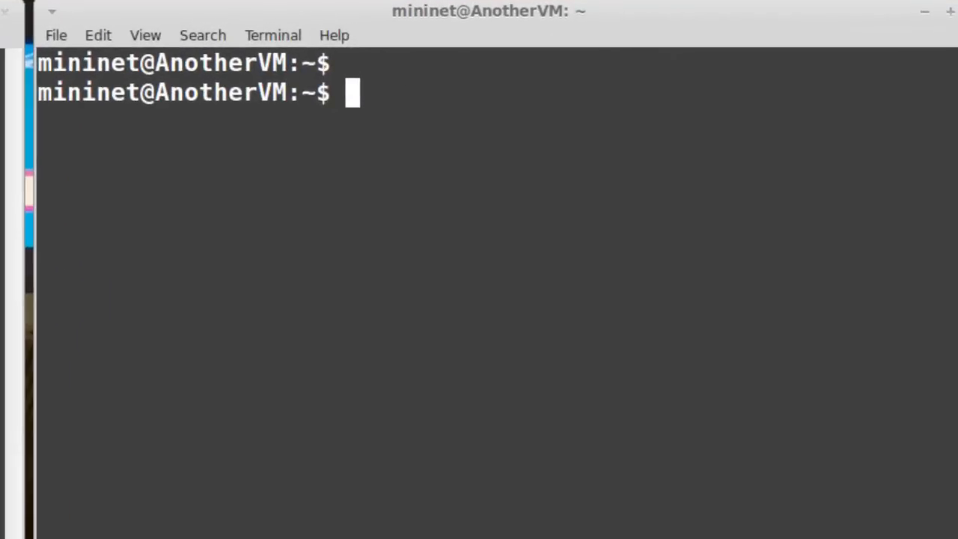
- From the pox folder, run python ./pox.py forwarding.l2_learning to start the learning-switch controller
type("cd pox")
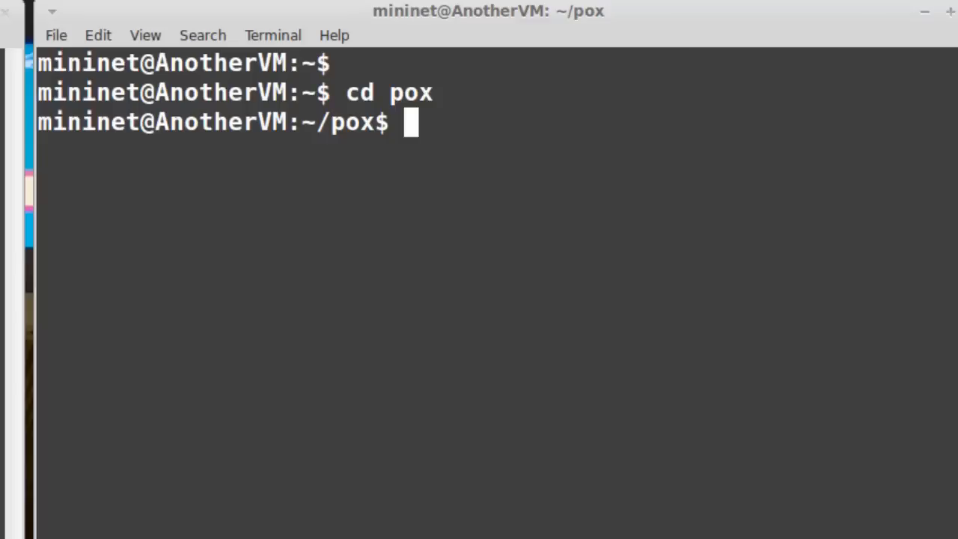
type("python .")
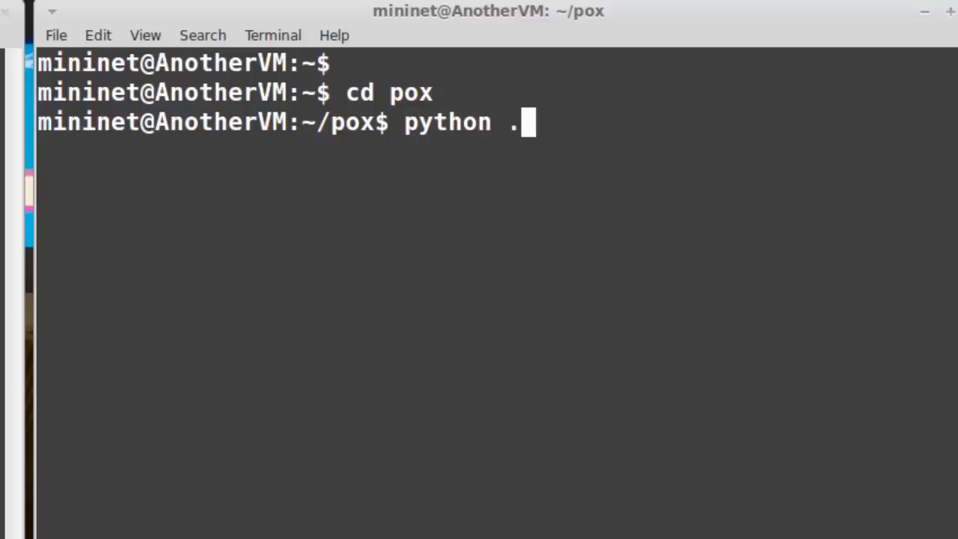
type("/pox.")
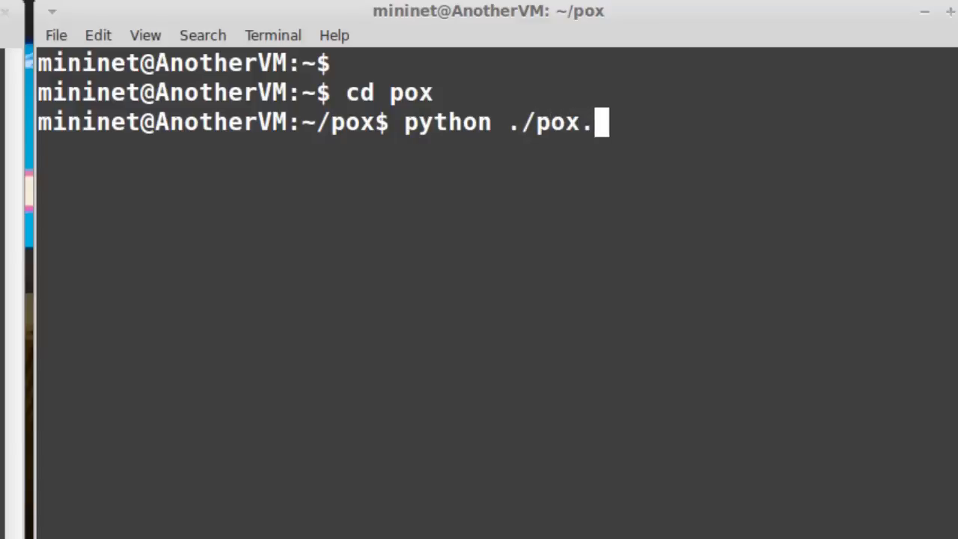
type("py for")
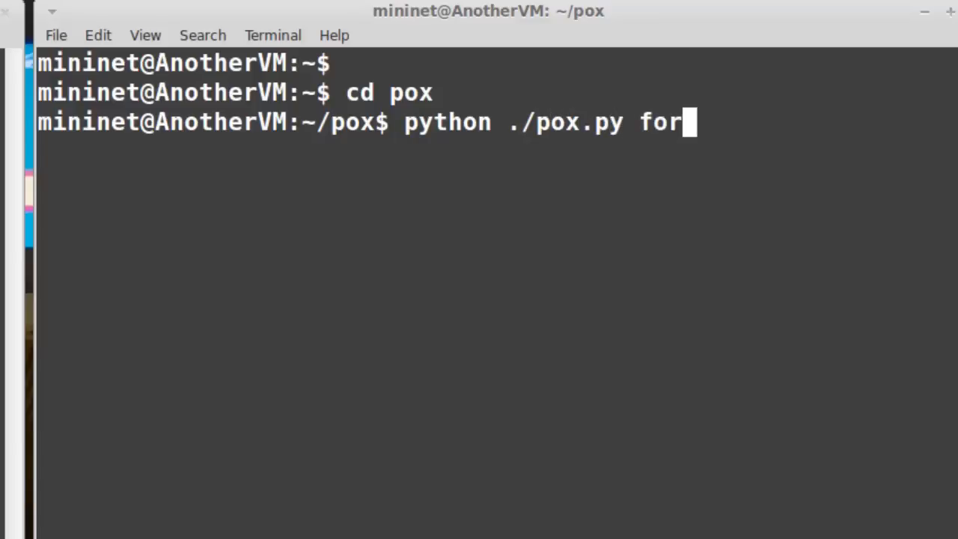
type("warding.l2_le")
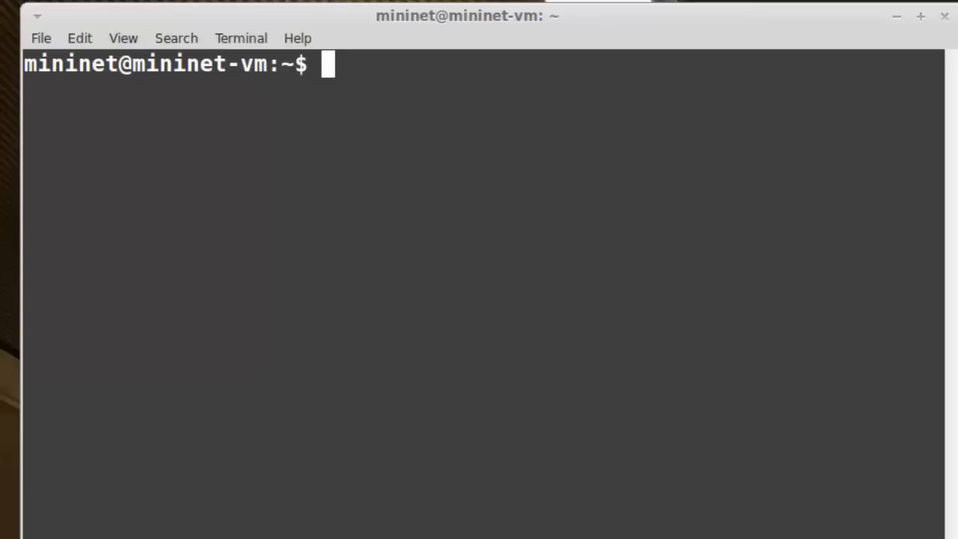
- Run sudo mn --controller=remote,ip=10.0.0.12,port=6633 to attach the network to POX
type("sudo mn --")
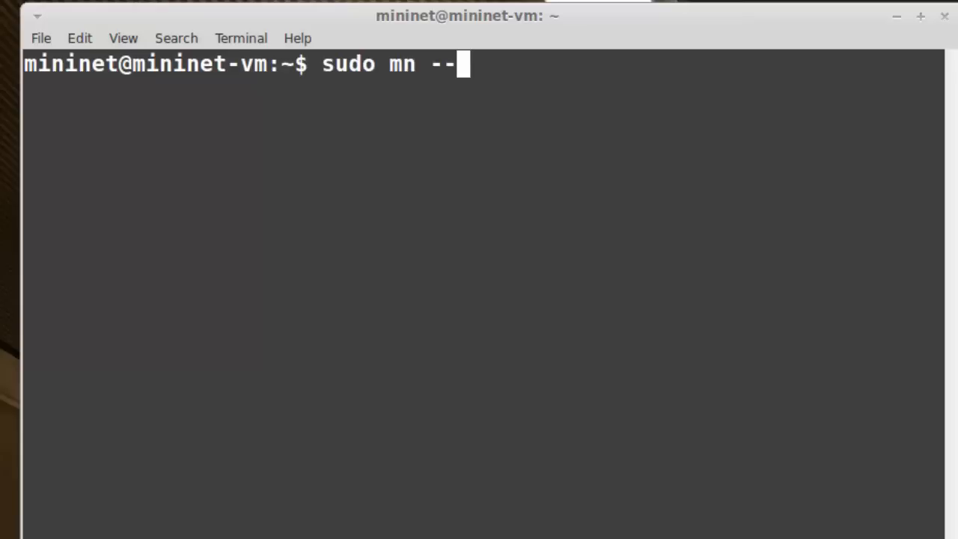
type("controller")
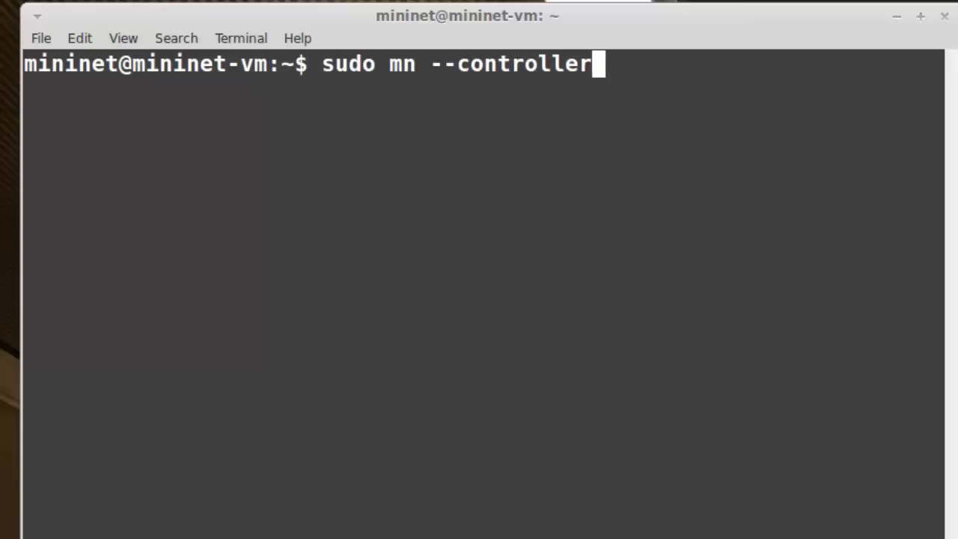
type("=remote,")
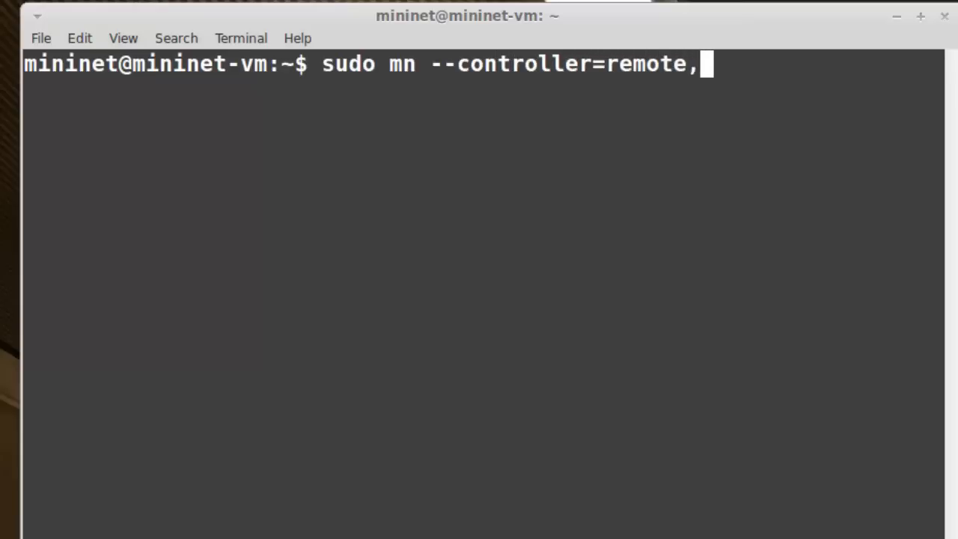
type("ip=")
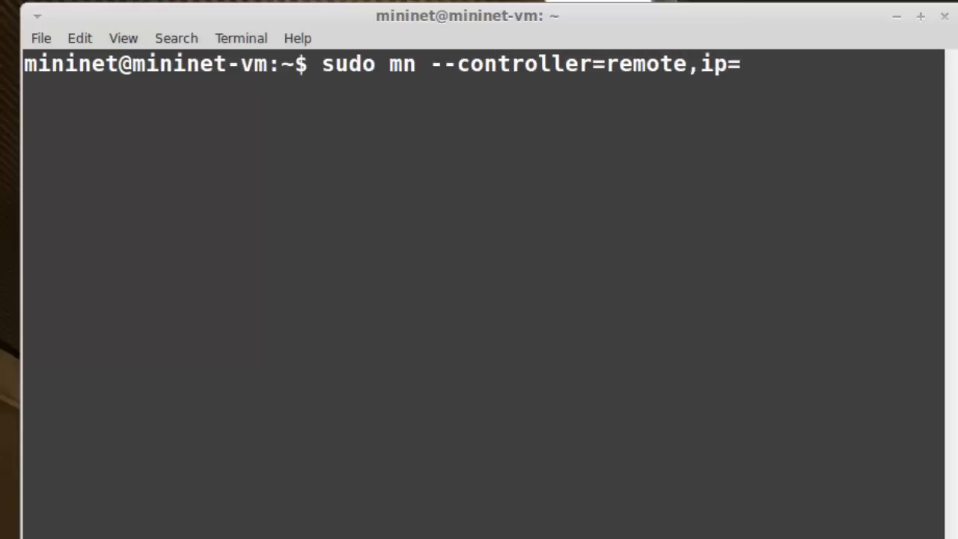
type("10.0.0")
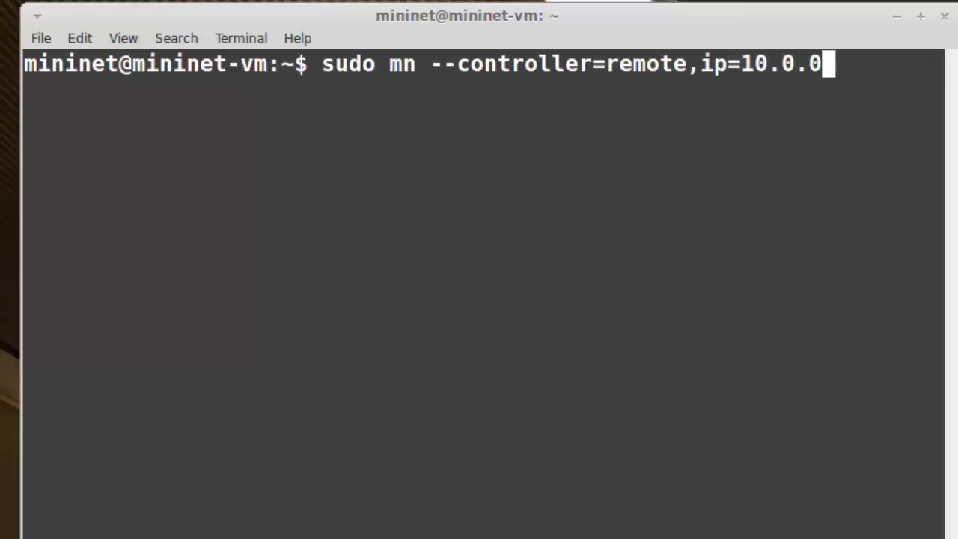
type("12")
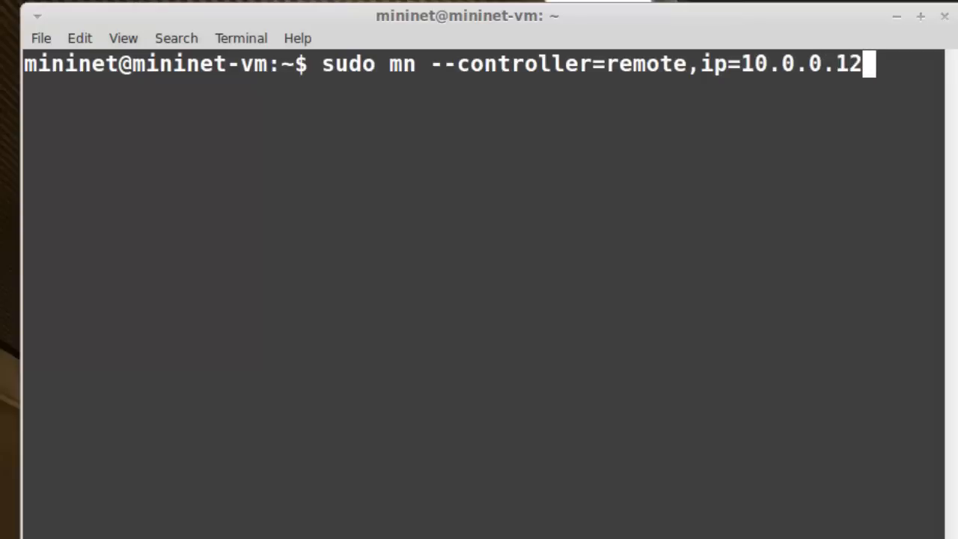
type(",port")
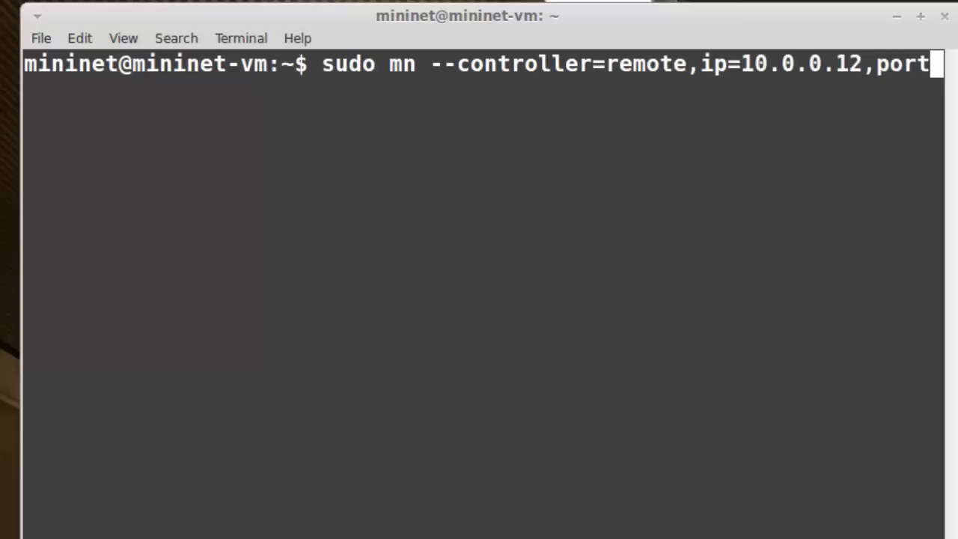
type("=66")
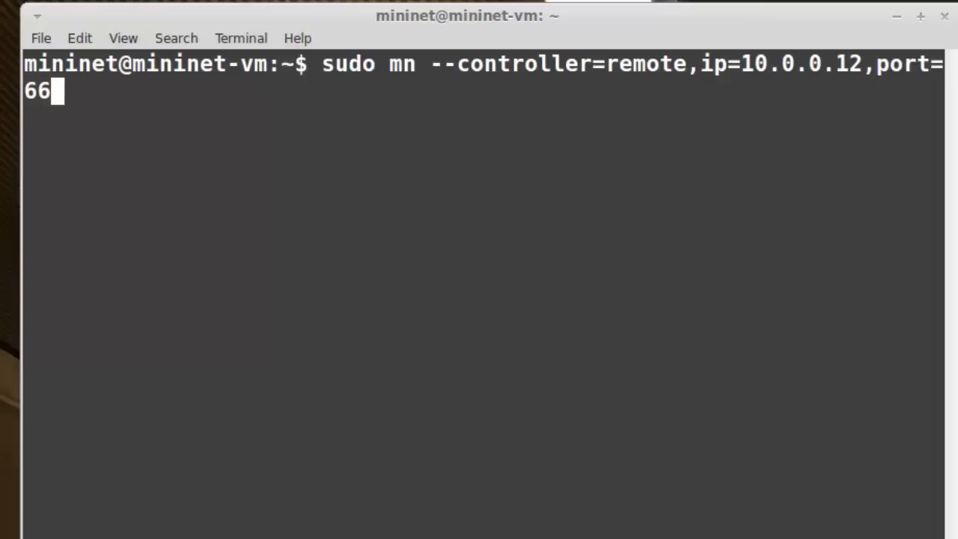
type("33")
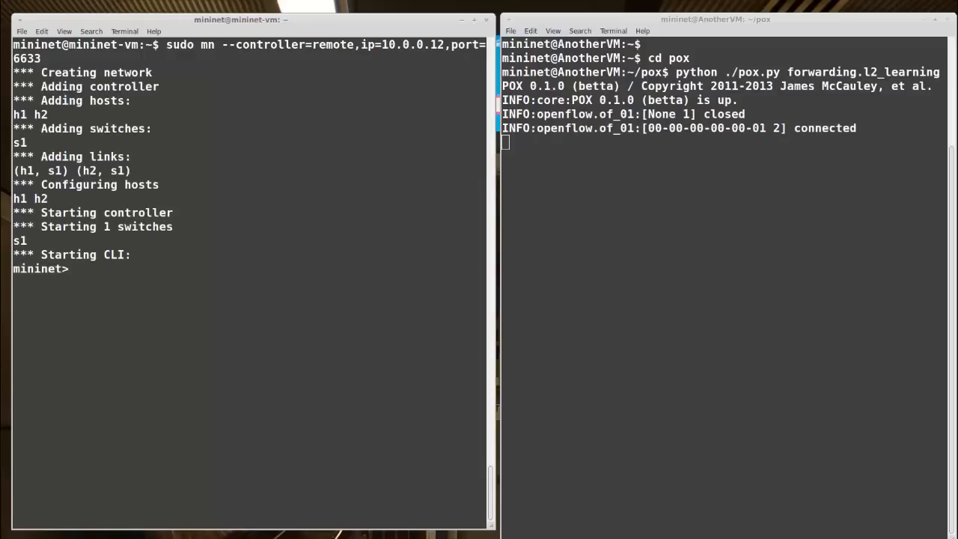
mouse_move(644, 155)
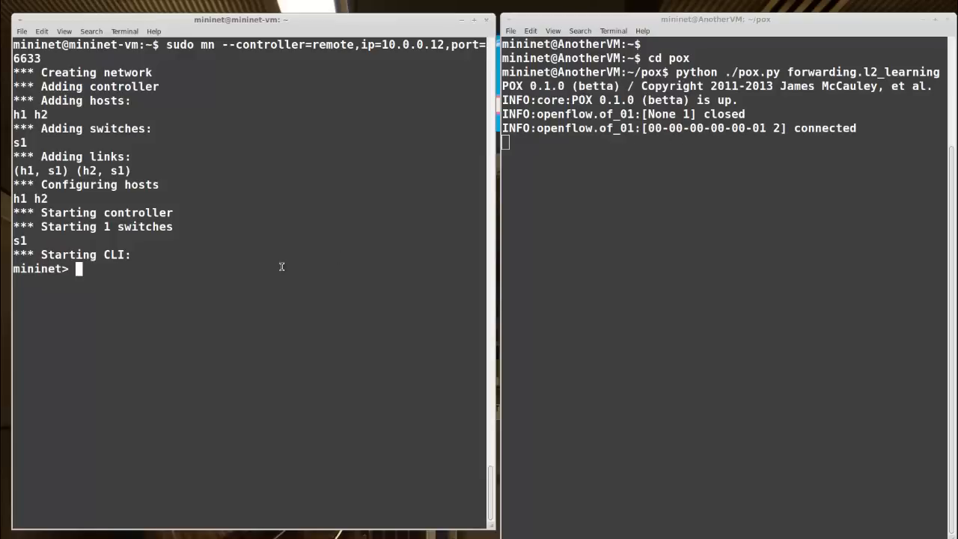
- Run h1 ping h2 and watch replies, then stop POX with Ctrl+C
type("h1")
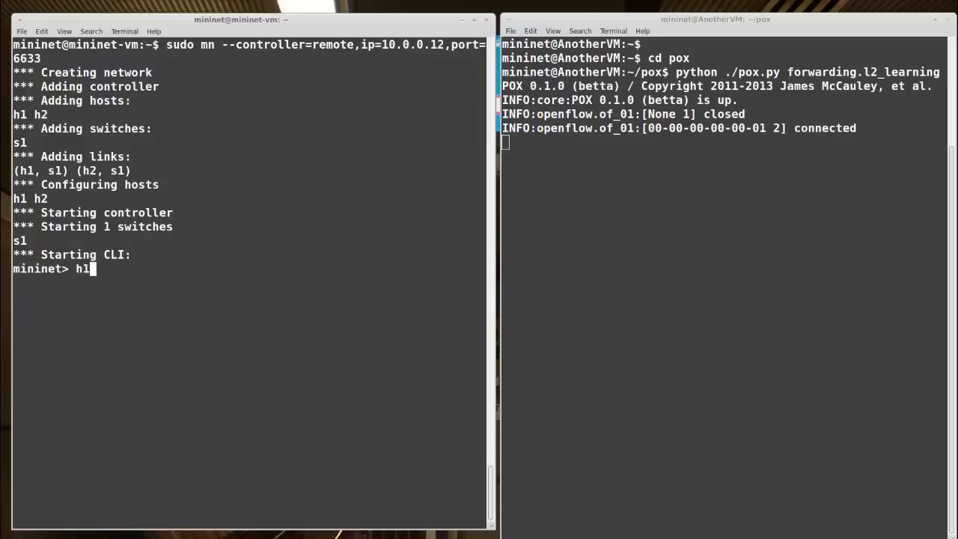
type("ping h2")
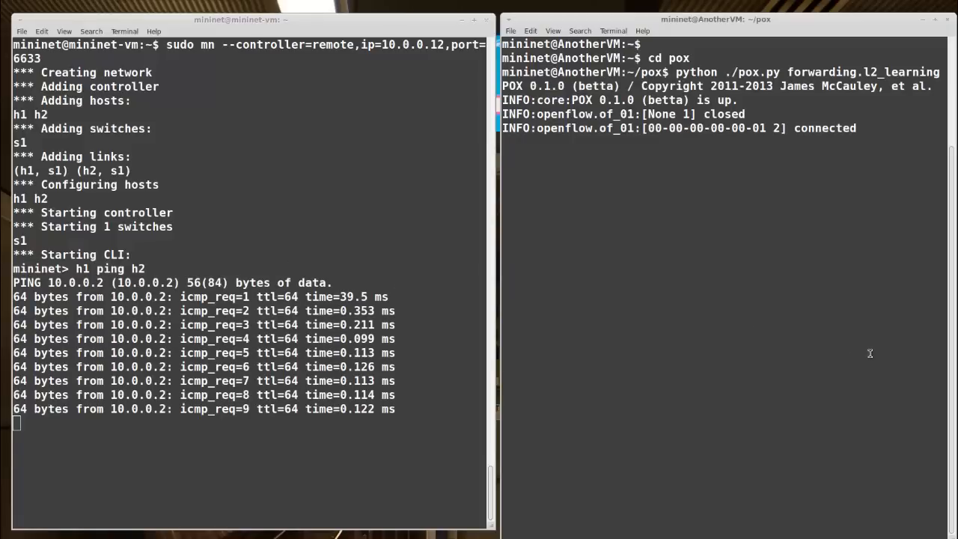
key("ctrl+c")
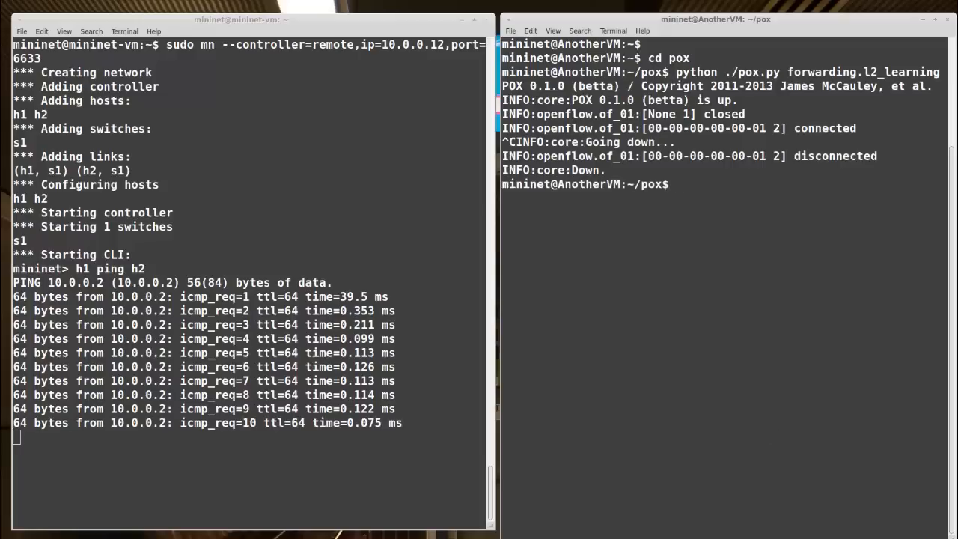